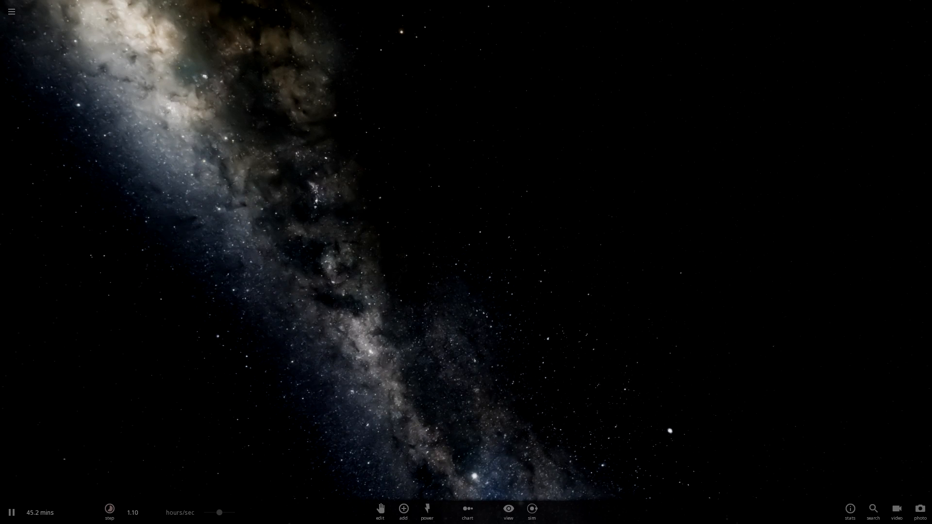
Step: Place Earth from the Solar System catalogue into empty space, then browse the Moons category
click(403, 508)
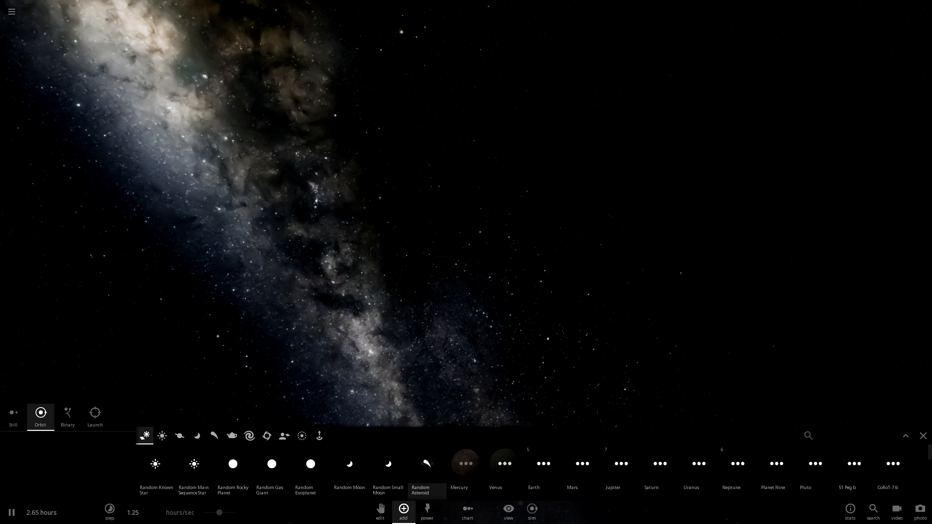
click(532, 464)
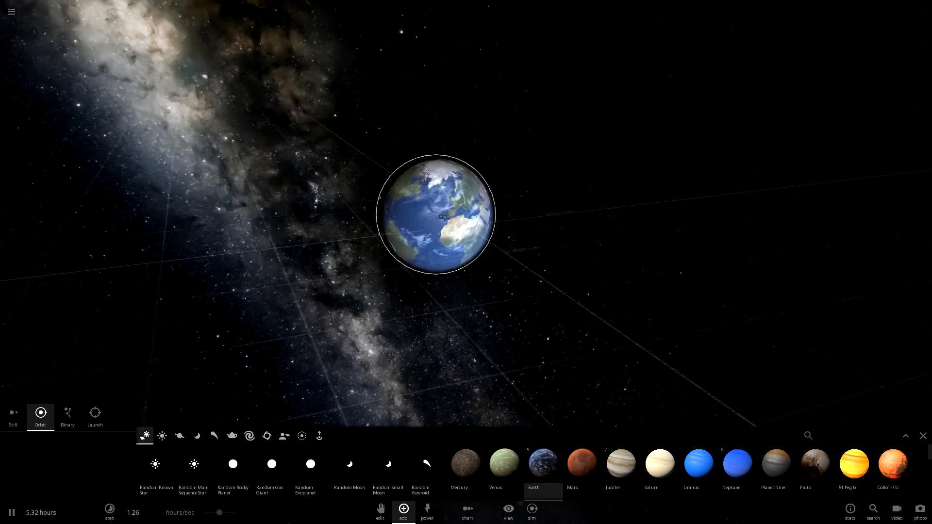
click(196, 436)
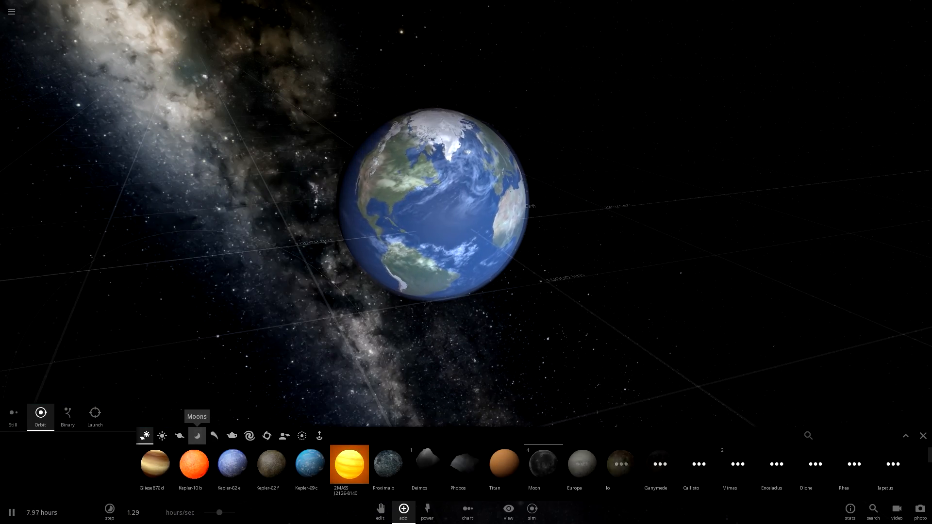
click(214, 436)
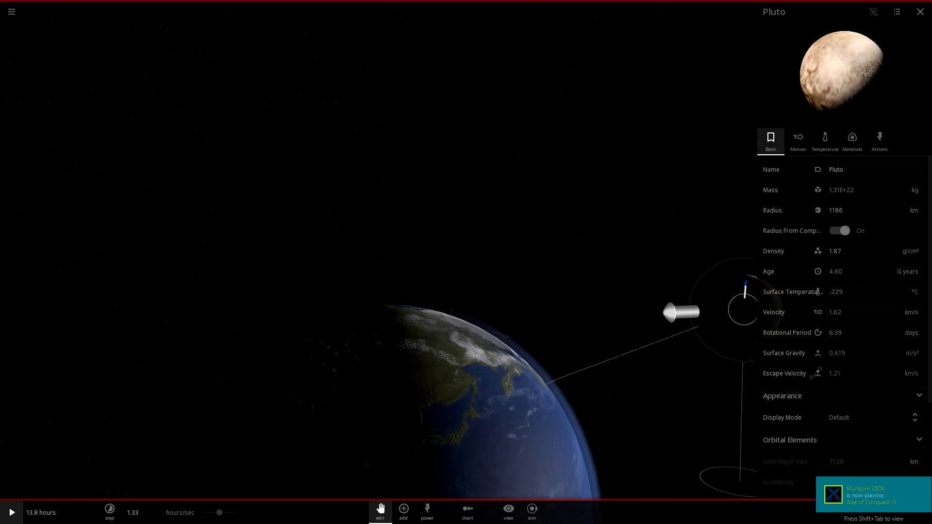
Step: Set Pluto's Motion velocity to 1.000 lightspeed and close its properties panel
click(797, 140)
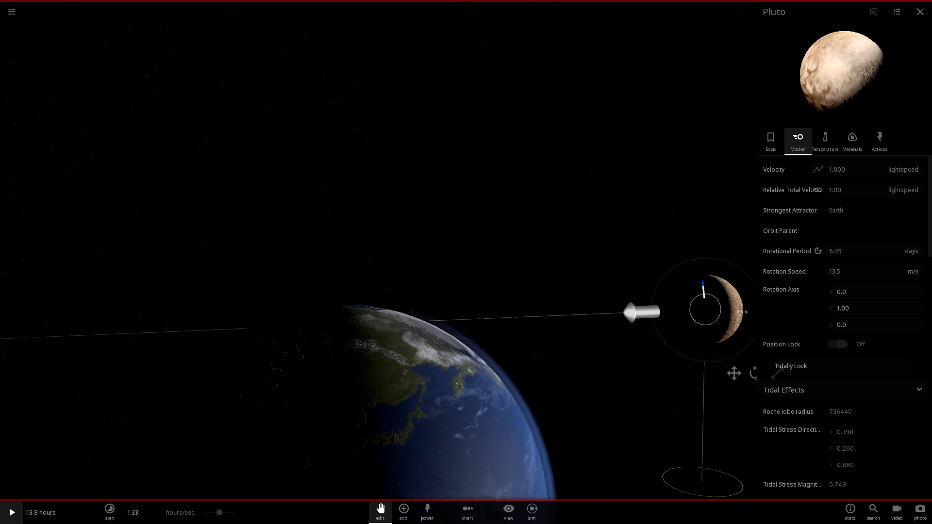
click(920, 11)
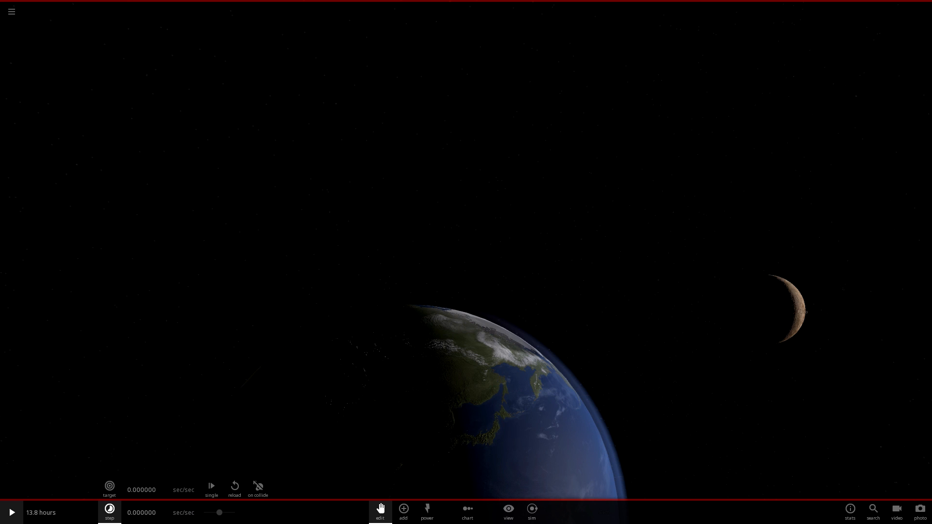
Step: Resume the simulation so Pluto races toward Earth
click(11, 513)
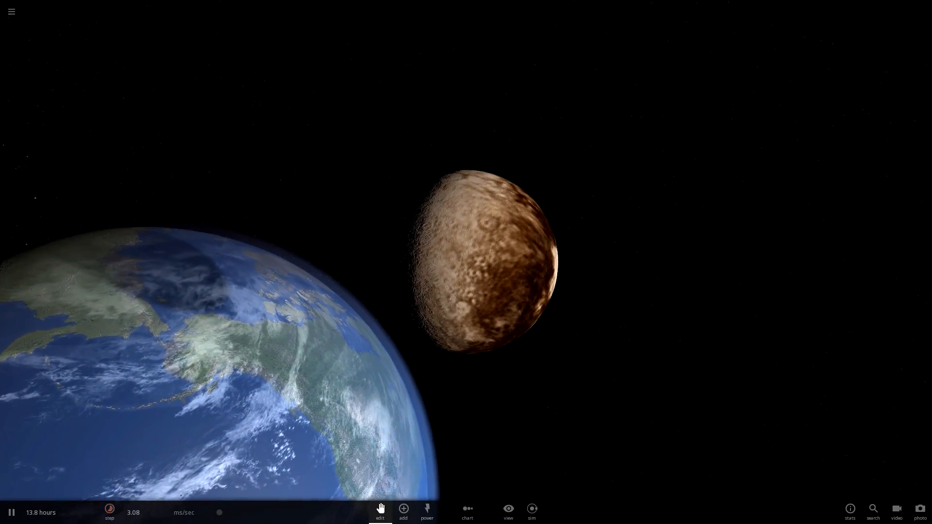
Step: Adjust the time rate and watch Pluto strike Earth's surface
click(109, 513)
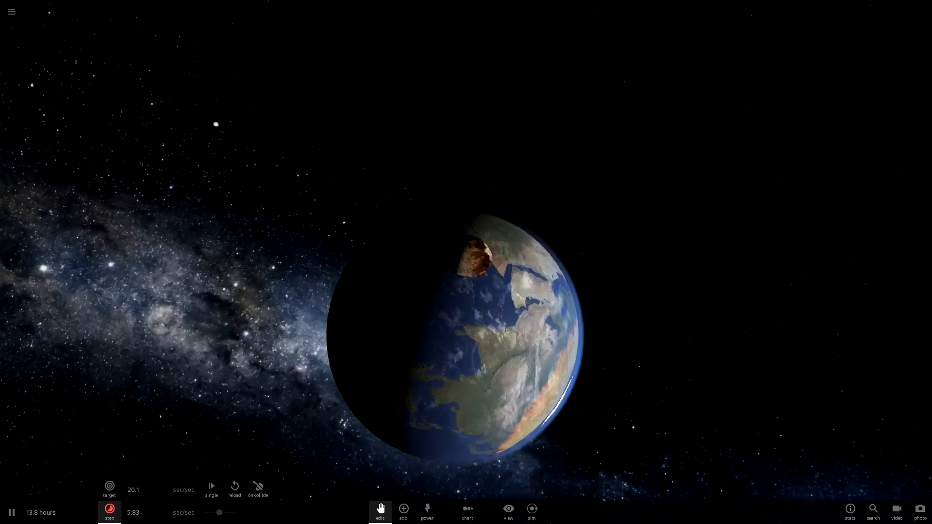
Step: Pause the simulation once the impact has left Earth molten
click(11, 513)
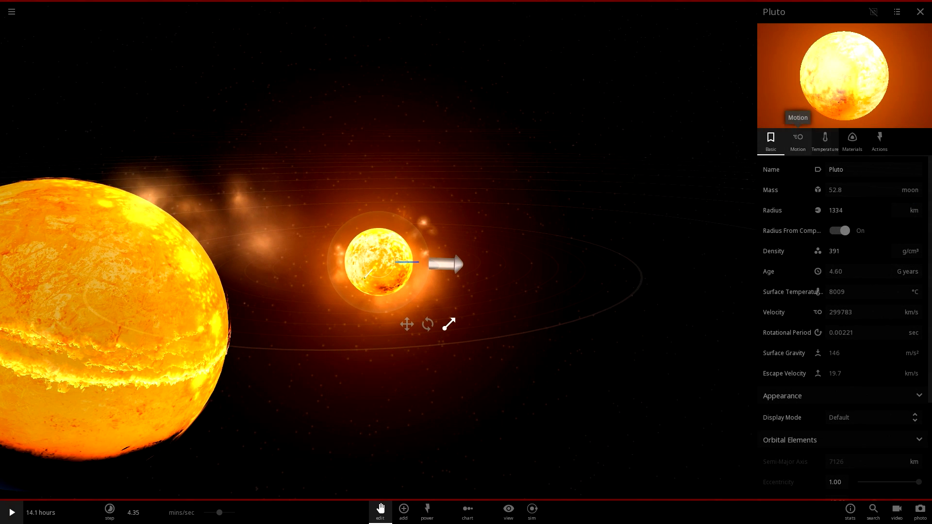
Step: Dismiss Pluto's properties and let time run on the white-hot molten sphere
click(797, 141)
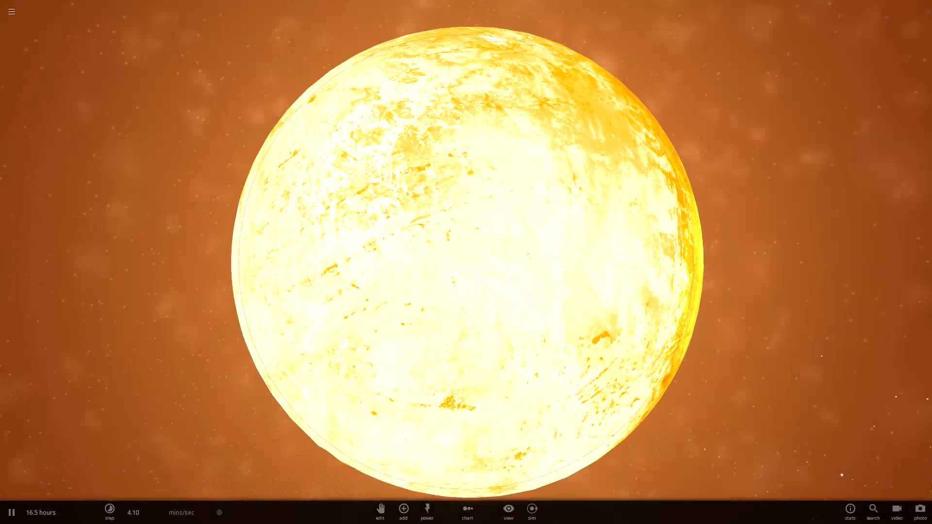
Step: Speed up time until about 19604 years pass and Earth freezes at -218 °C
click(109, 509)
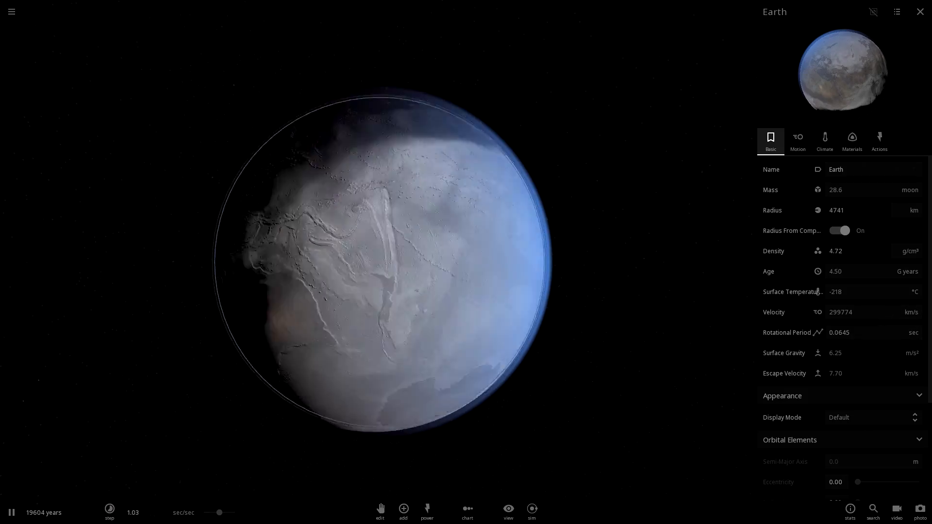
Step: Close Earth's properties, then reopen them with surface temperature at 50 °C
click(920, 11)
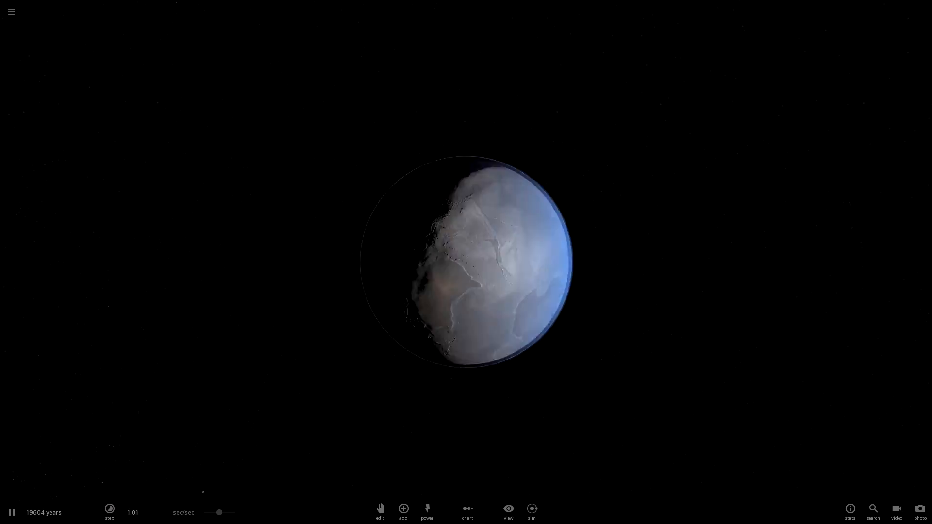
click(109, 512)
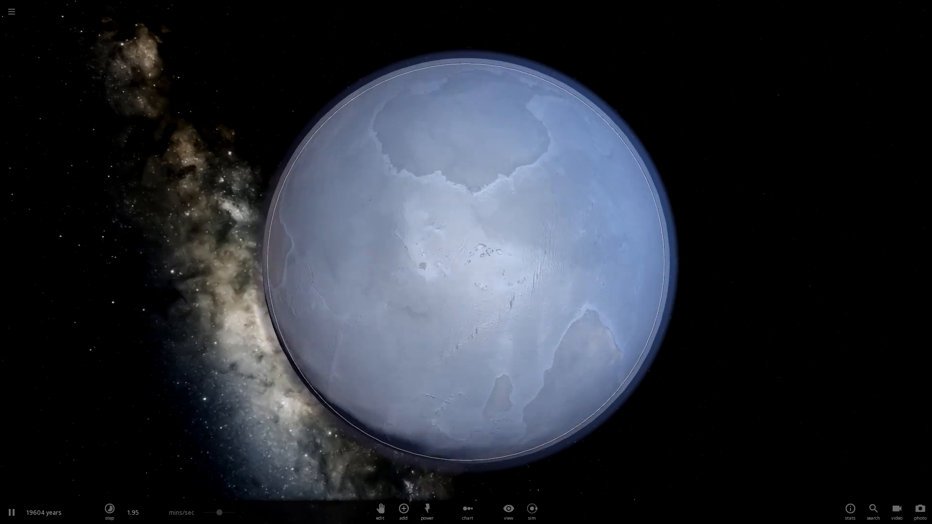
click(109, 512)
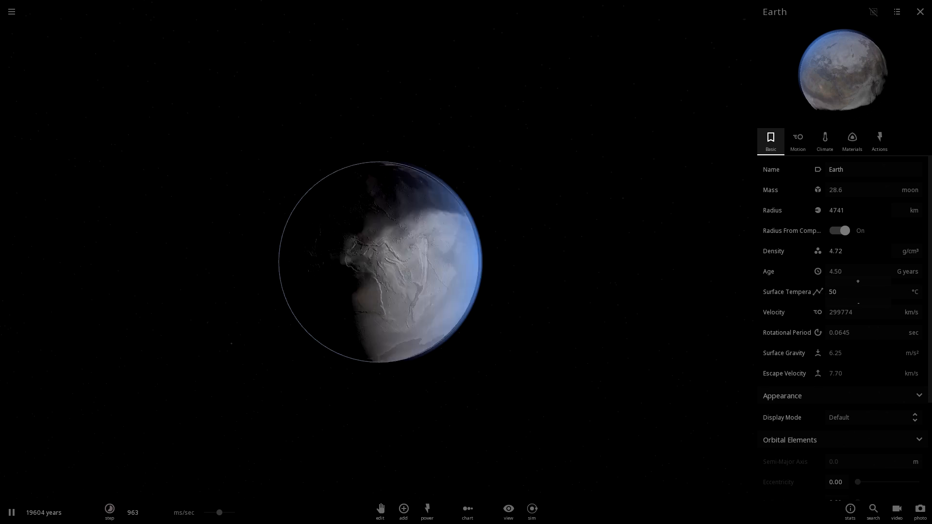
Step: Run at high years/sec until Earth's surface reaches -270 °C, then pause
click(109, 513)
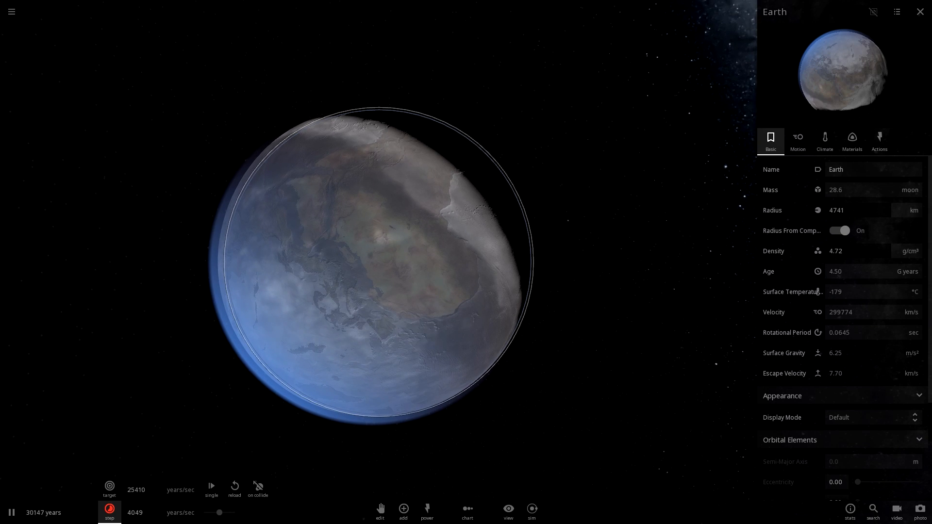
click(11, 512)
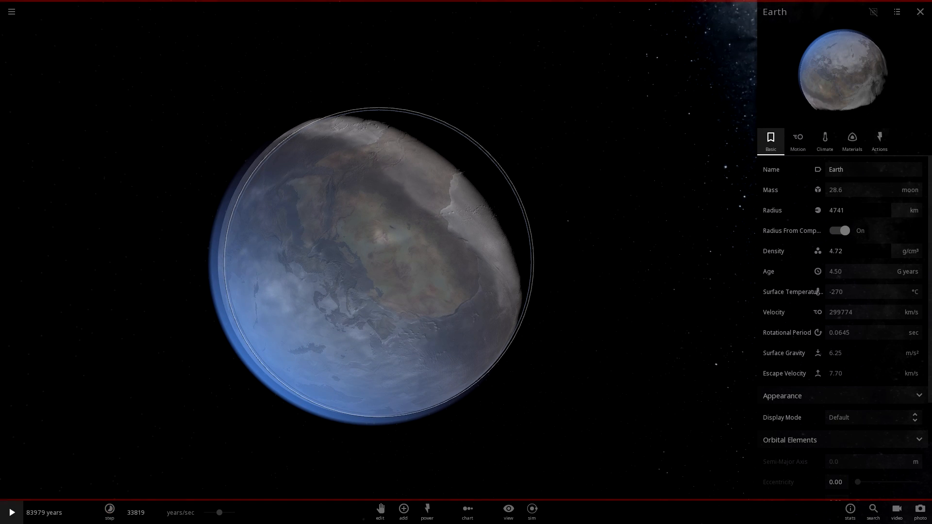
click(11, 11)
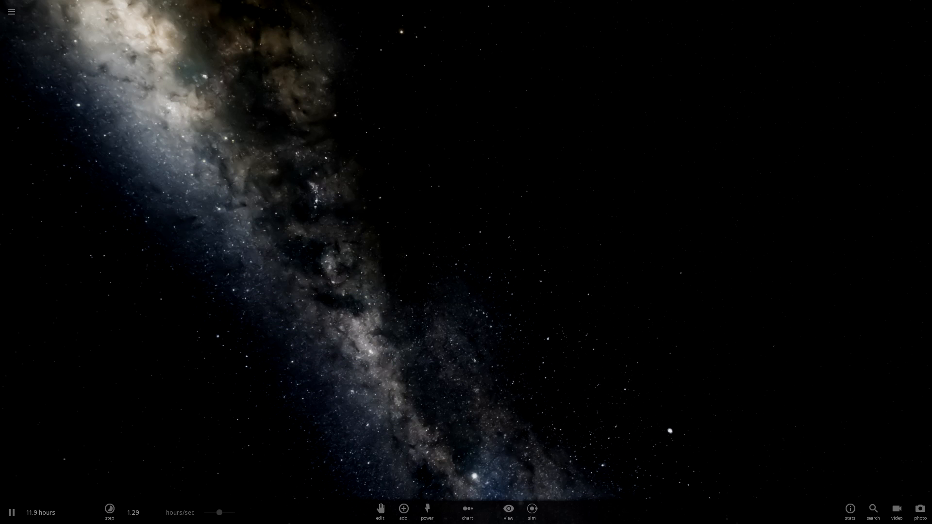
Step: Browse the Add catalogue's Stars category, then the Planets category for Earth
click(403, 510)
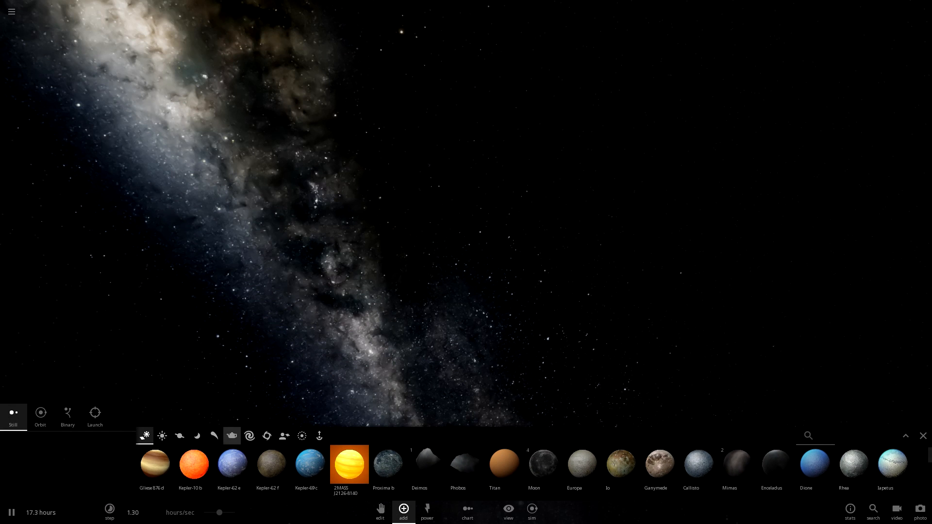
click(162, 436)
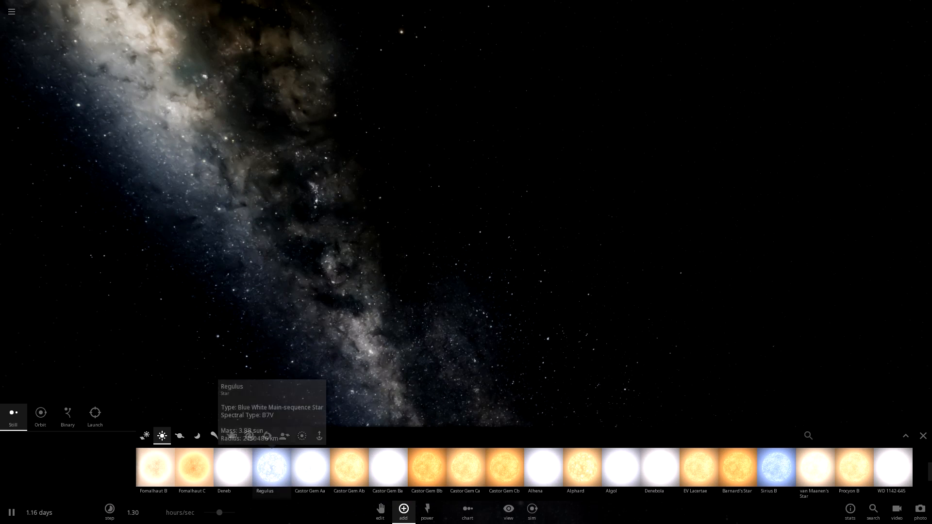
click(179, 435)
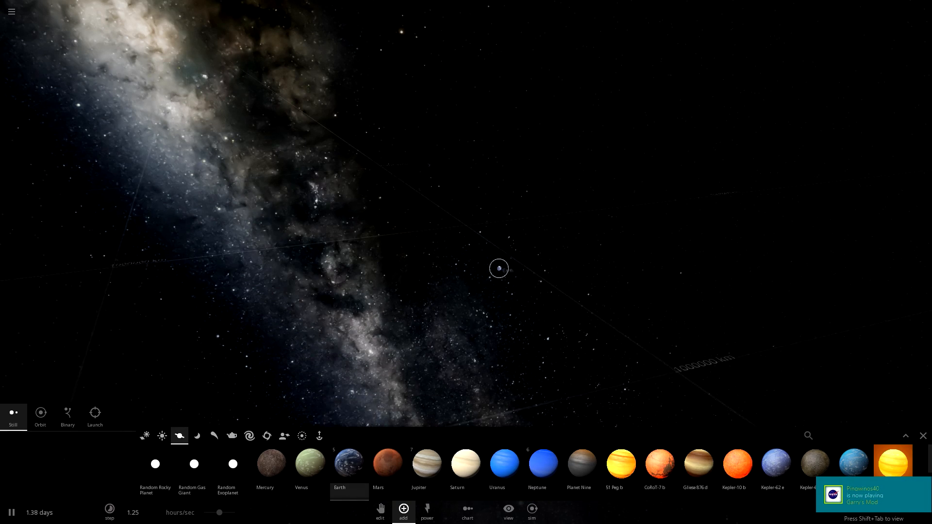
Step: Set Earth's mass to 50,000,000 moon masses, turning it into a dark cold star
click(339, 463)
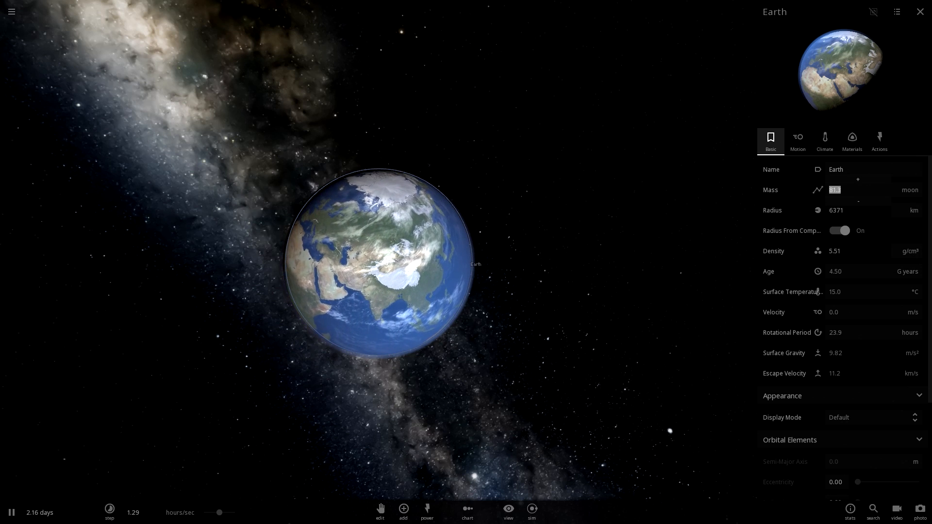
text(50000000)
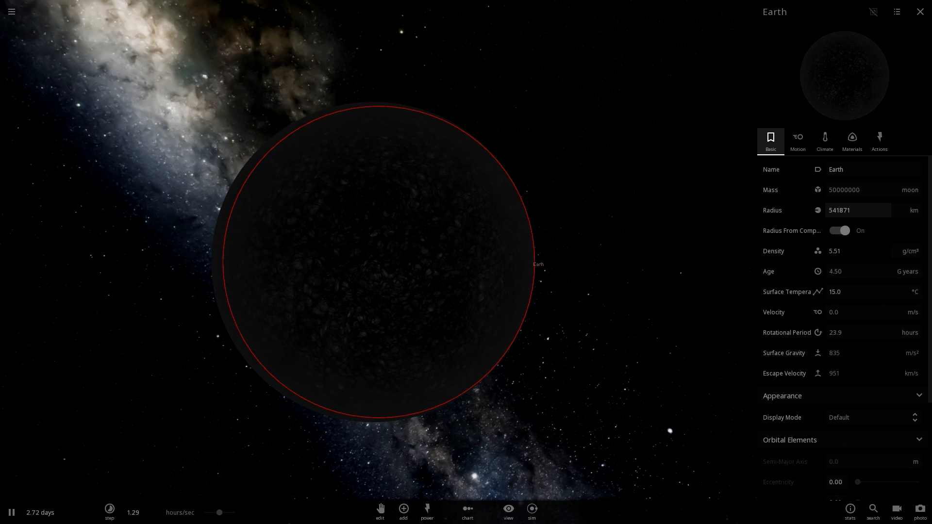
click(919, 11)
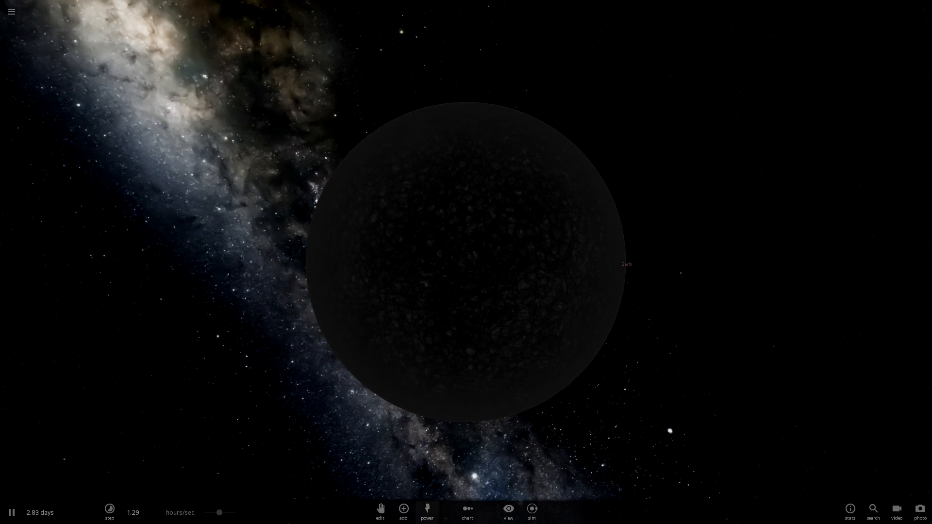
Step: Pause the simulation with Jupiter placed beside the giant dark Earth
click(403, 509)
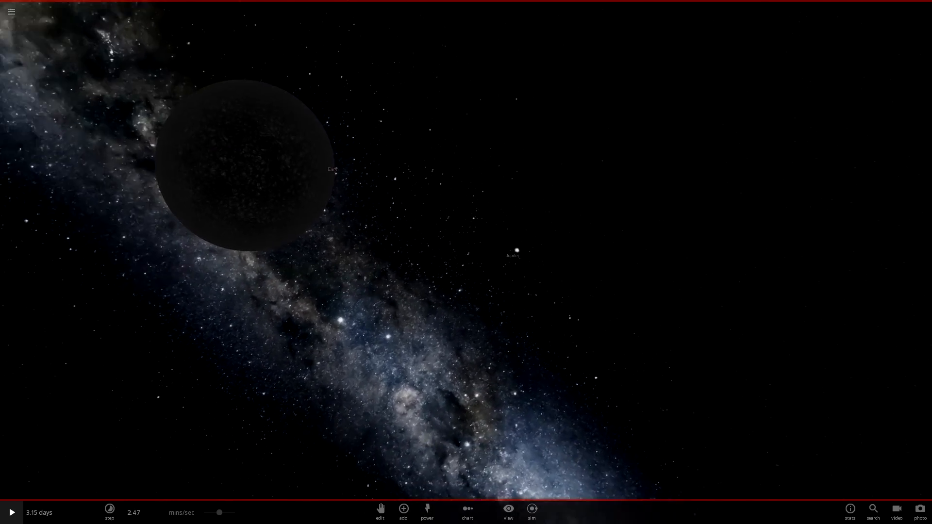
Step: Resume the simulation and watch Jupiter collide with Earth, igniting it into a blue-white star
click(514, 251)
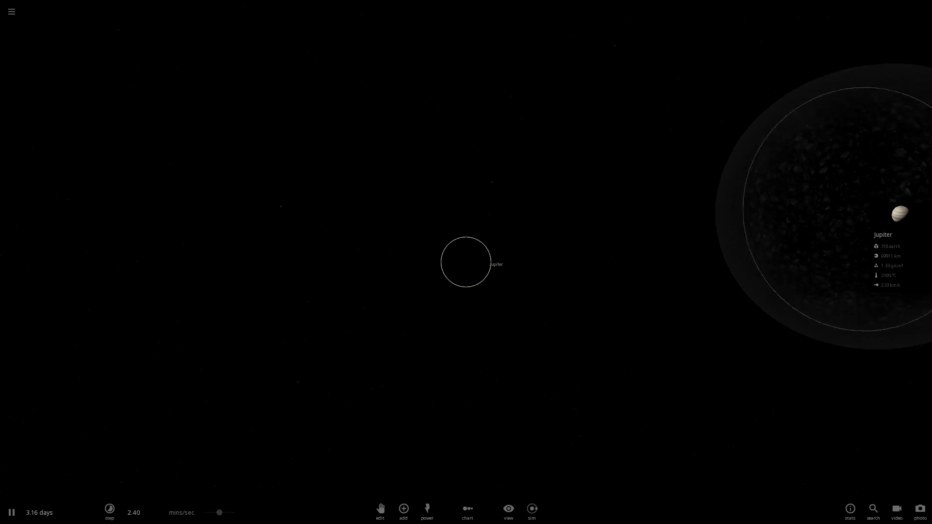
click(109, 508)
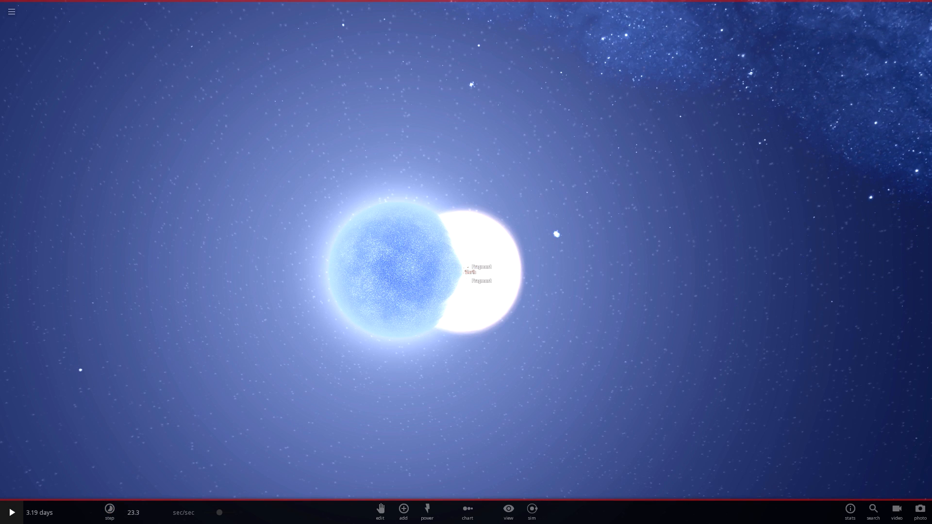
Step: Resume and speed up time until Earth settles as a blue-white star, then show its properties
click(109, 512)
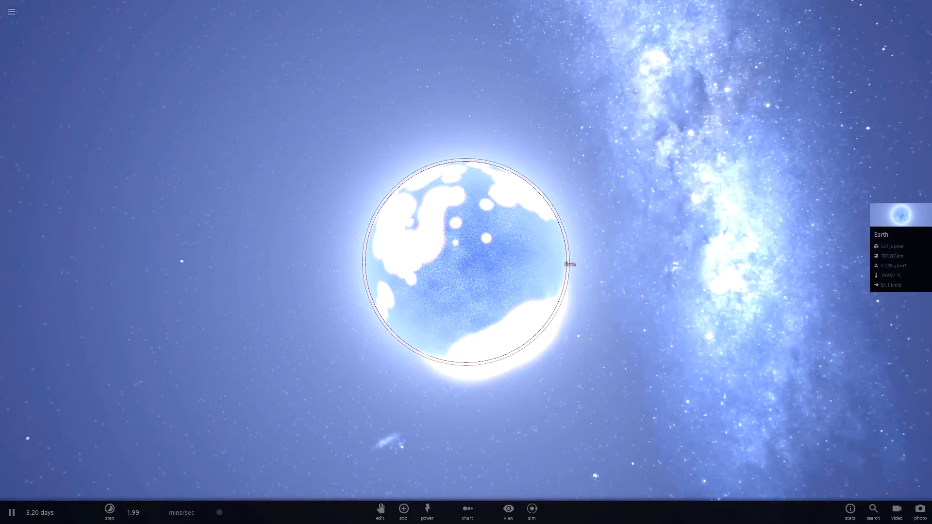
click(109, 511)
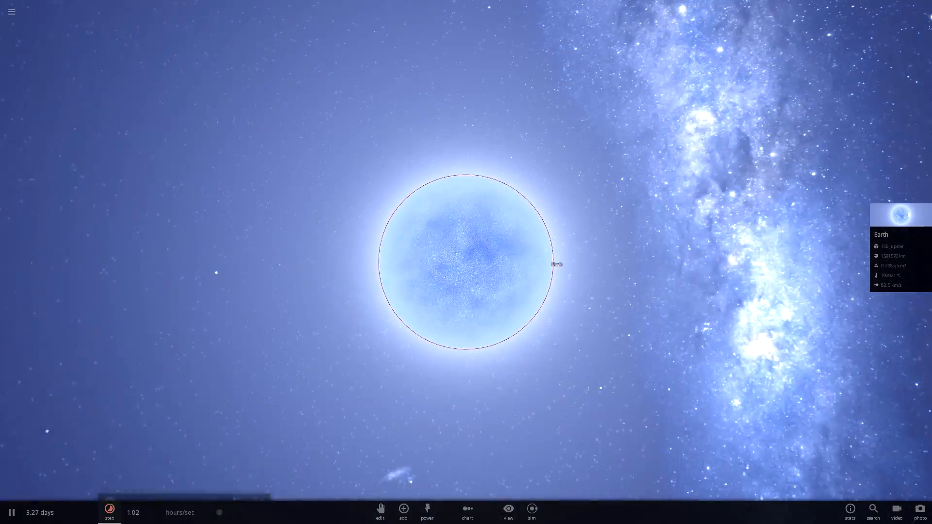
click(109, 512)
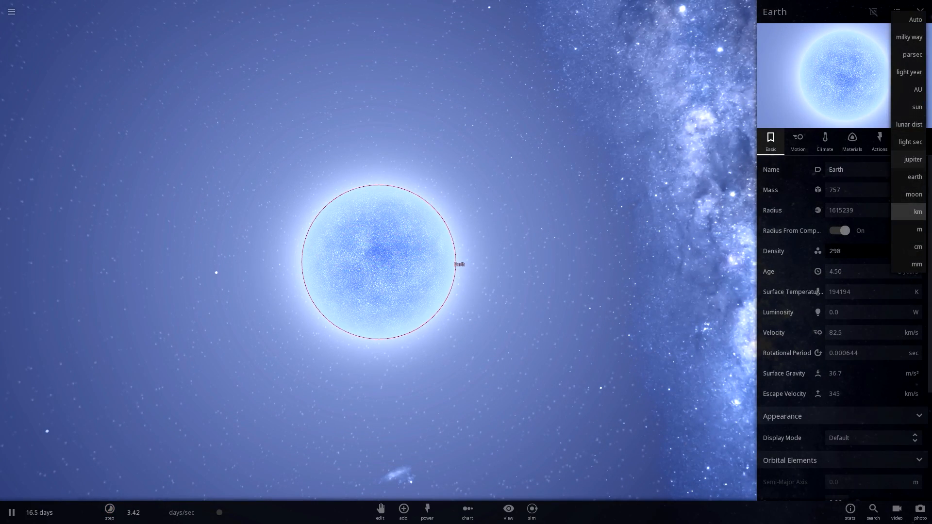
Step: Show Earth's radius in suns (2.32) and close its properties panel
click(908, 107)
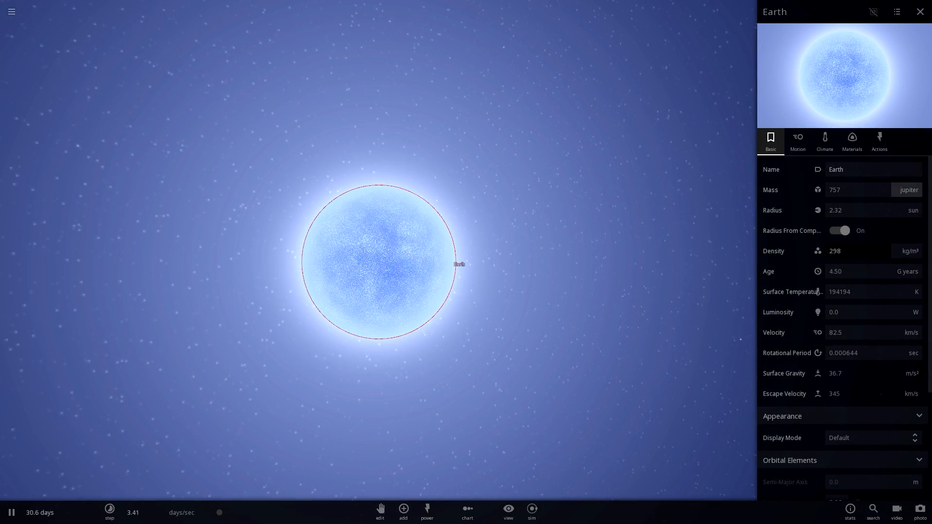
click(907, 190)
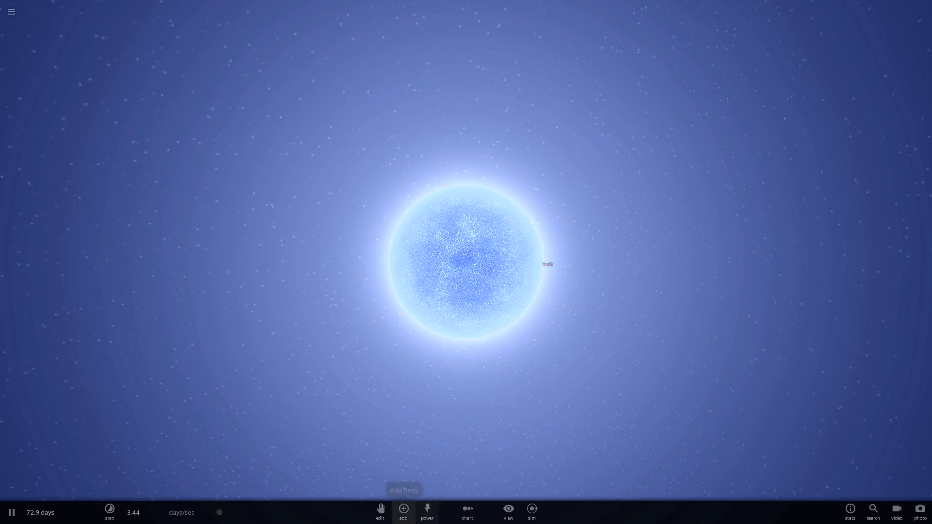
Step: Add a Jupiter at the lower edge of the blue-white Earth star
click(402, 508)
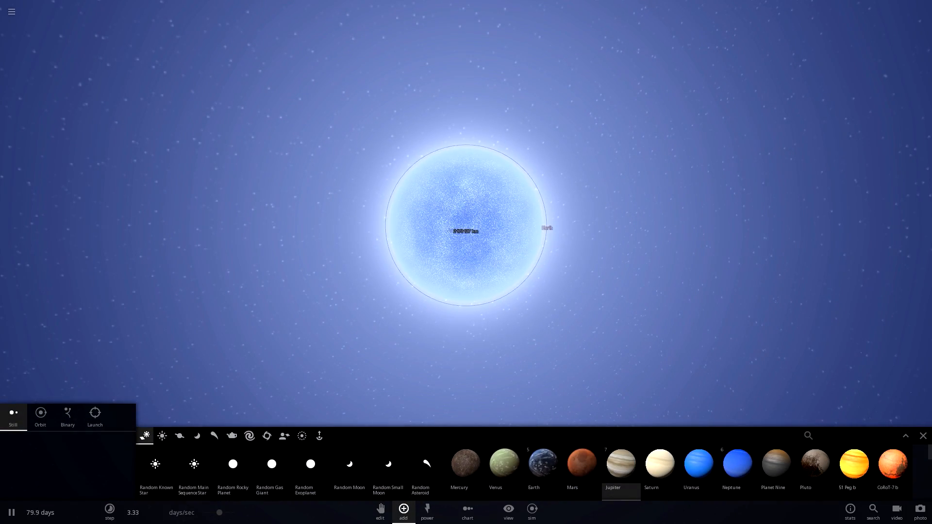
click(619, 463)
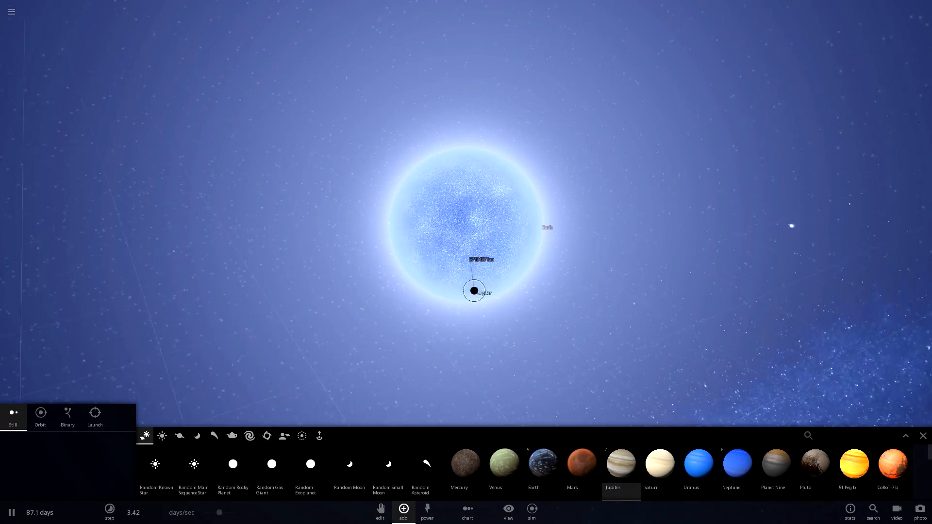